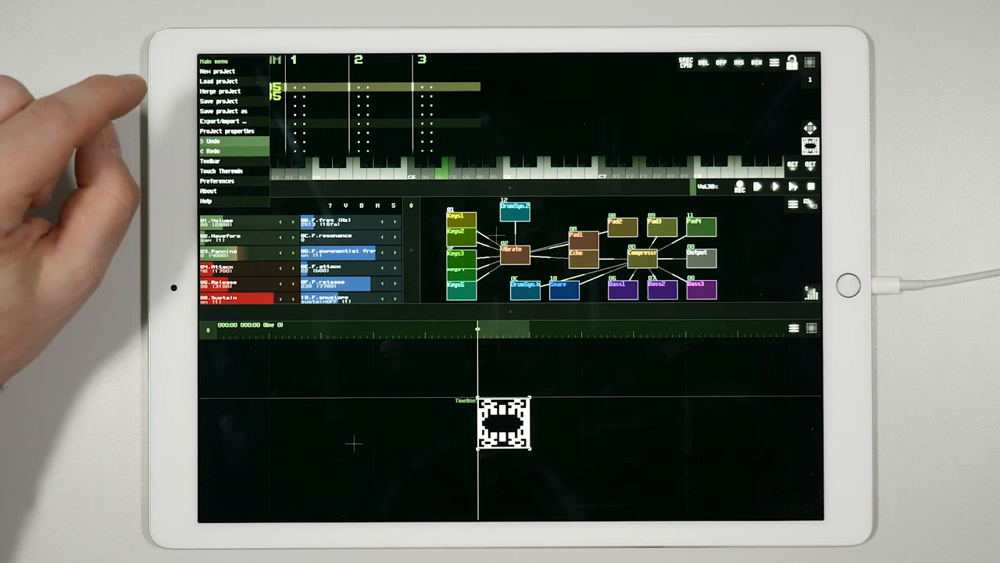
Create a new empty project with only the Output module
click(219, 72)
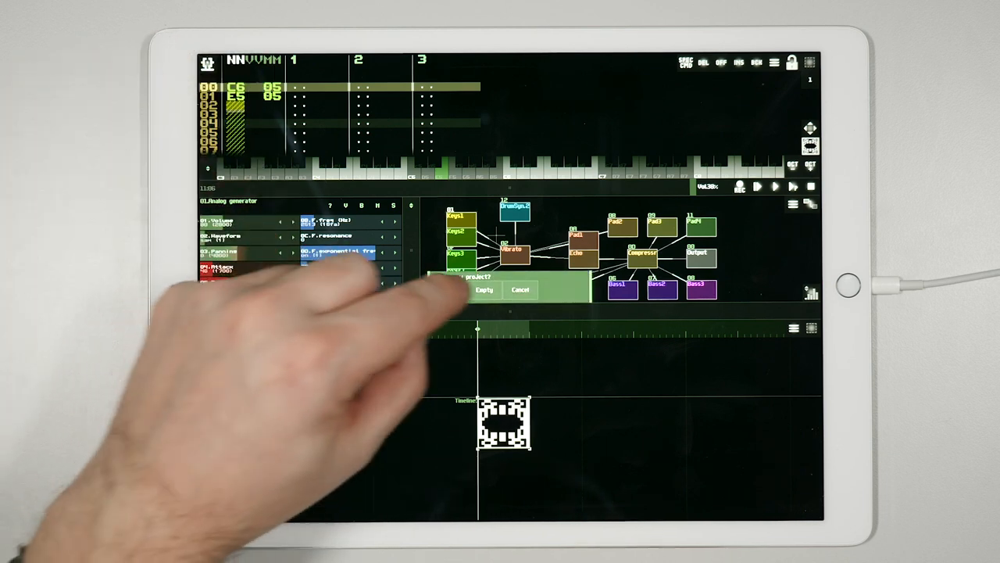
click(484, 289)
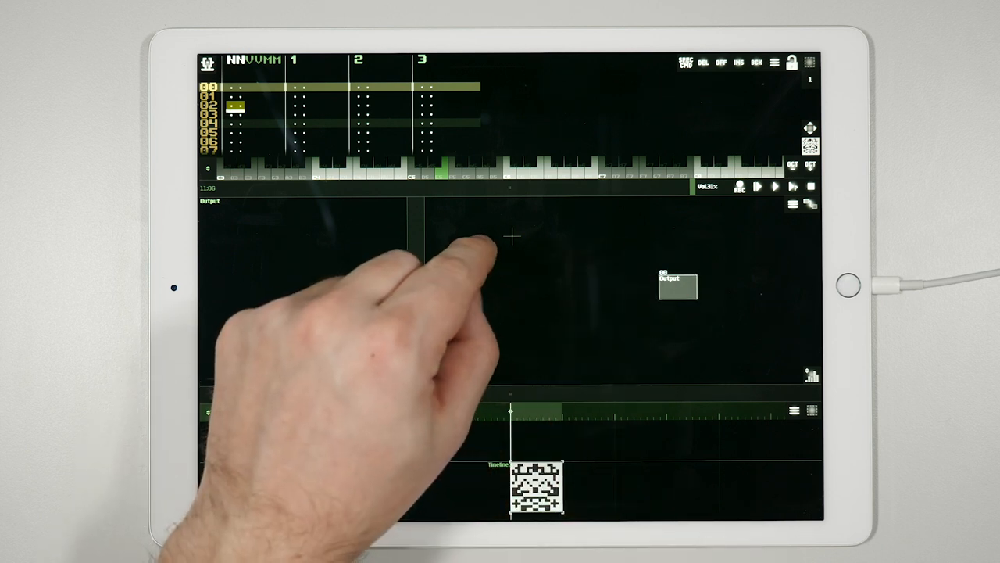
Add an Analog generator module to the module network
click(513, 236)
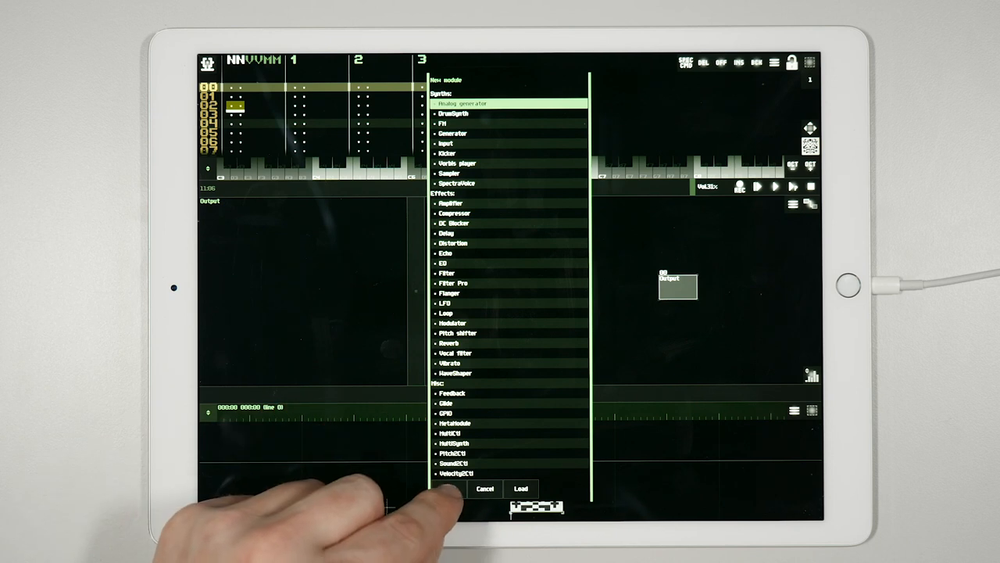
click(520, 487)
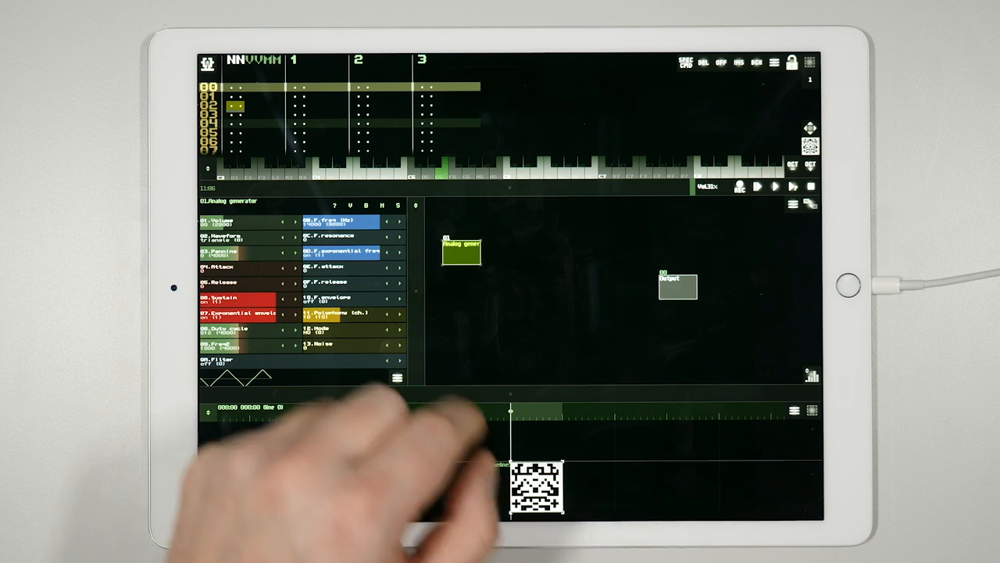
drag(461, 250, 506, 269)
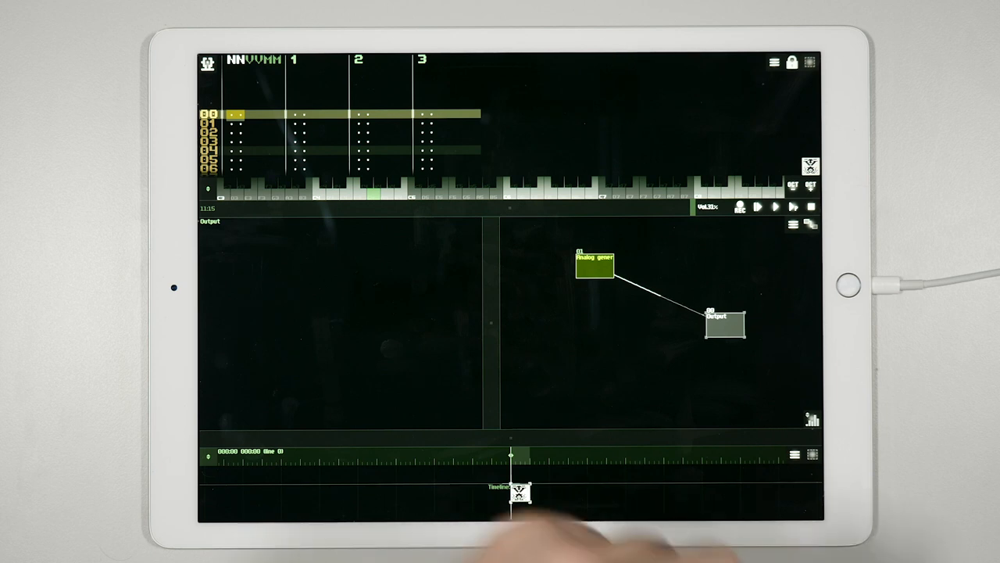
mouse_move(352, 351)
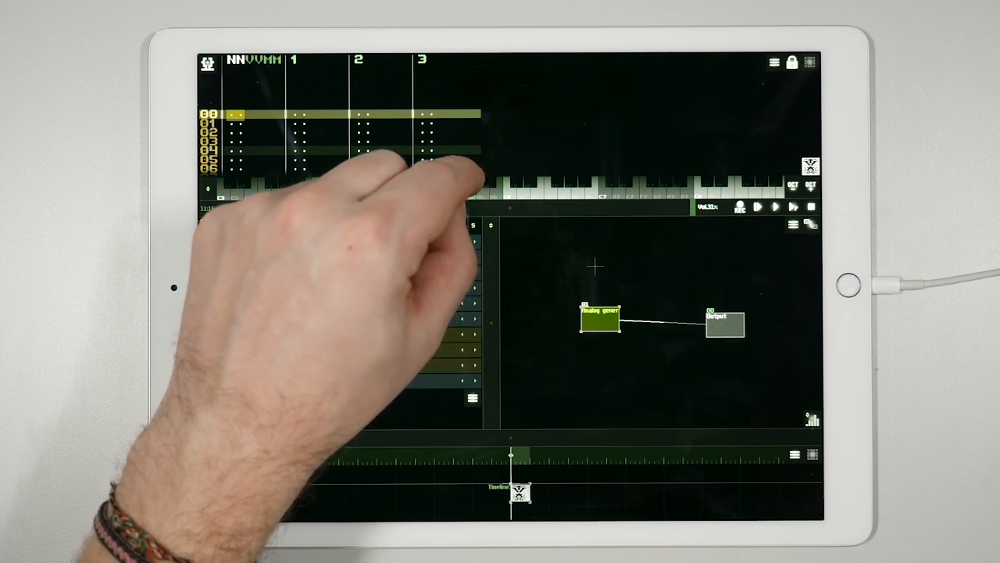
Set the Analog generator's waveform to saw and bring up the Save project dialog
click(600, 320)
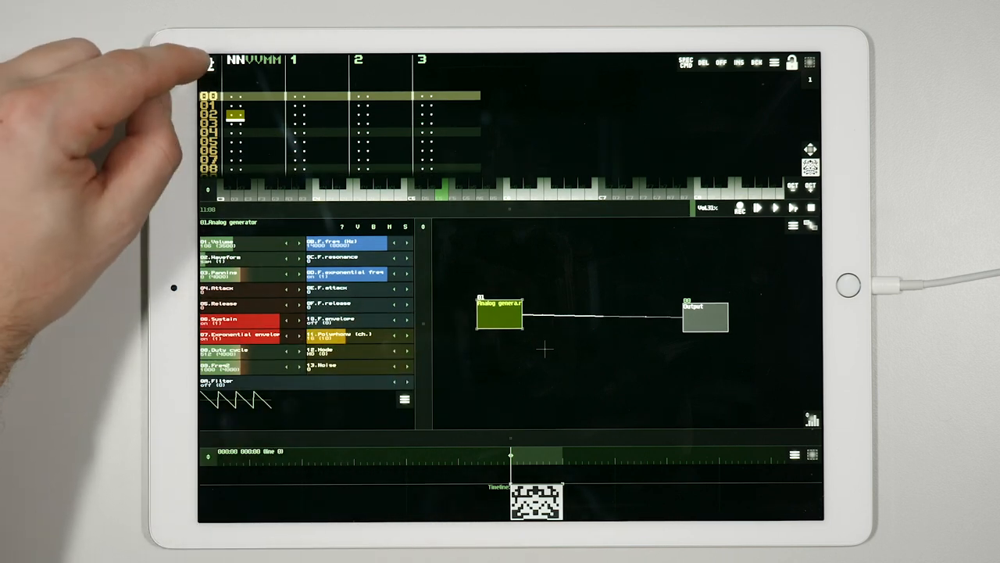
click(210, 61)
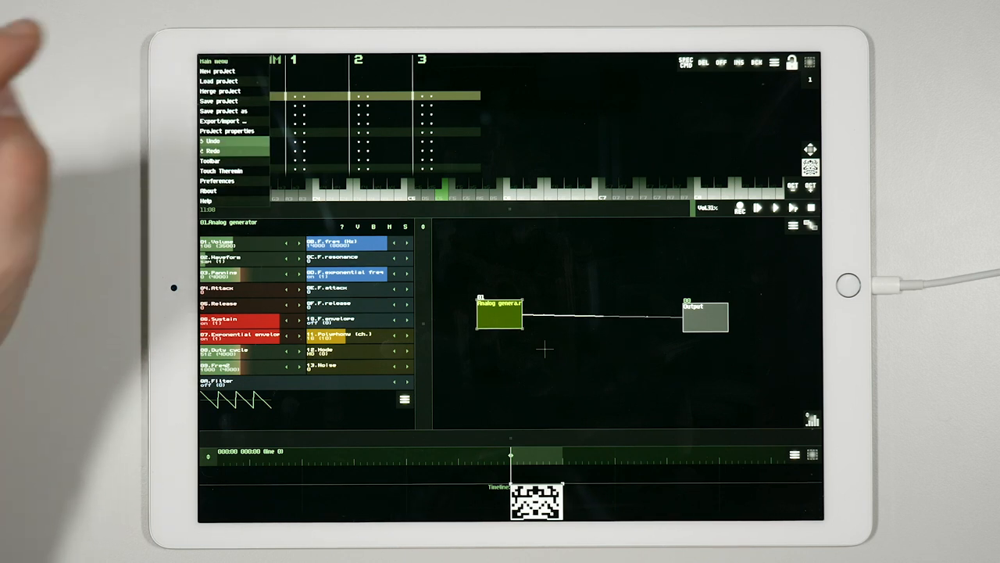
click(219, 100)
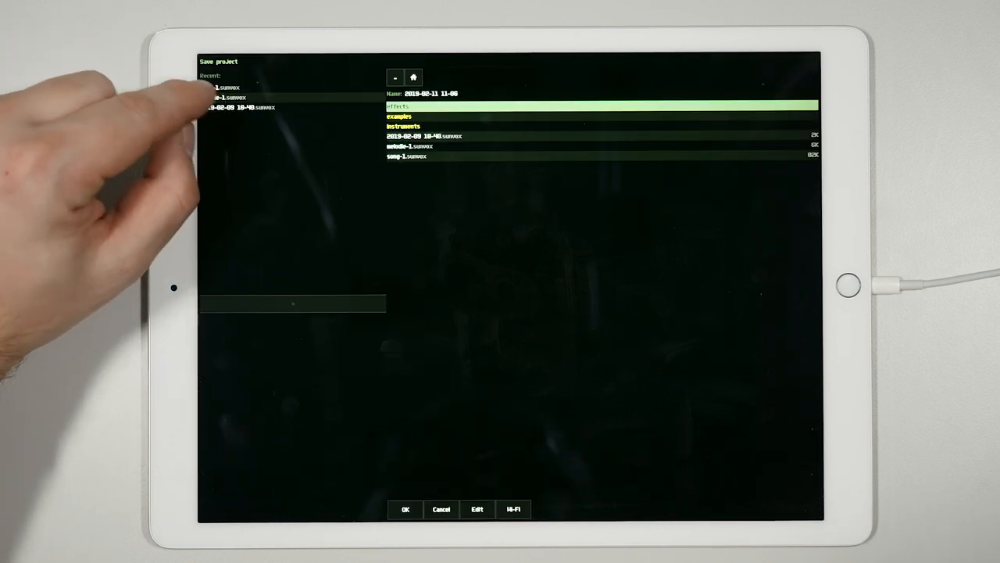